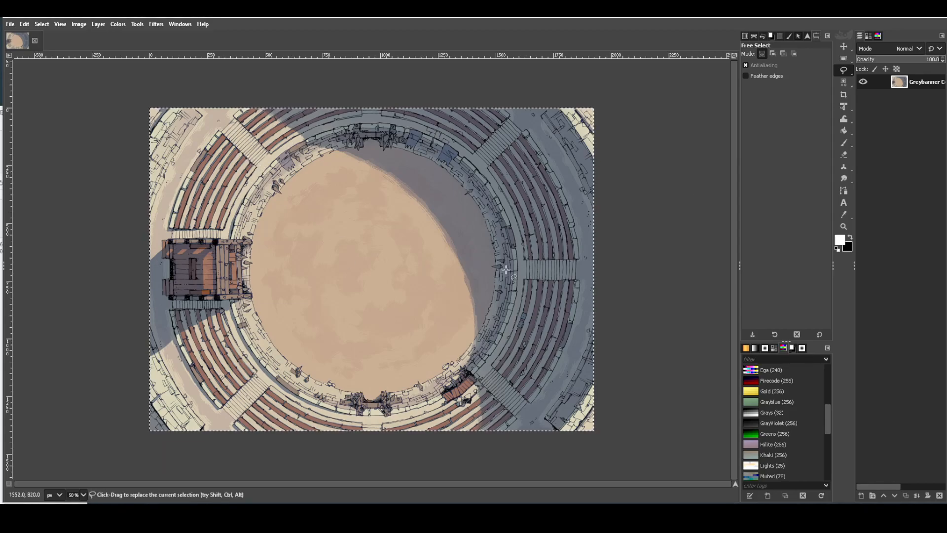
mouse_move(387, 224)
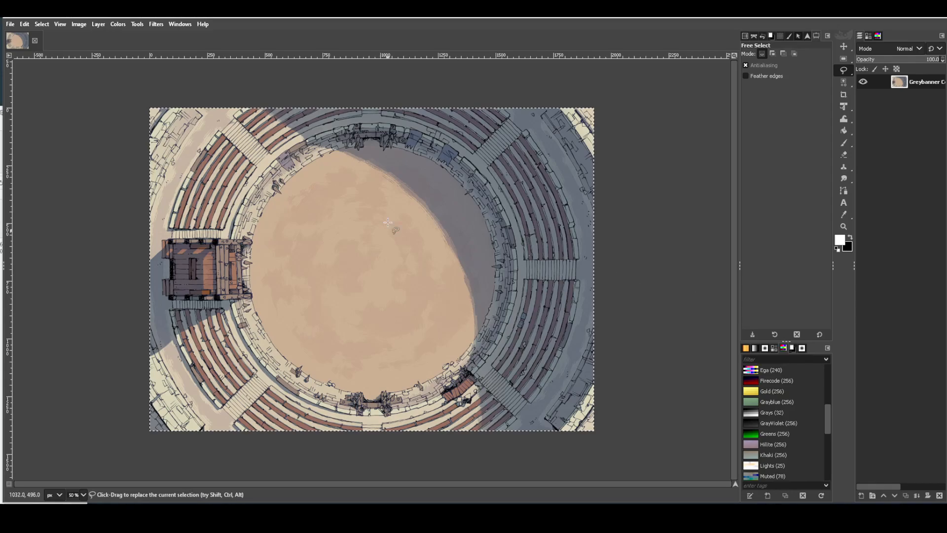
mouse_move(410, 272)
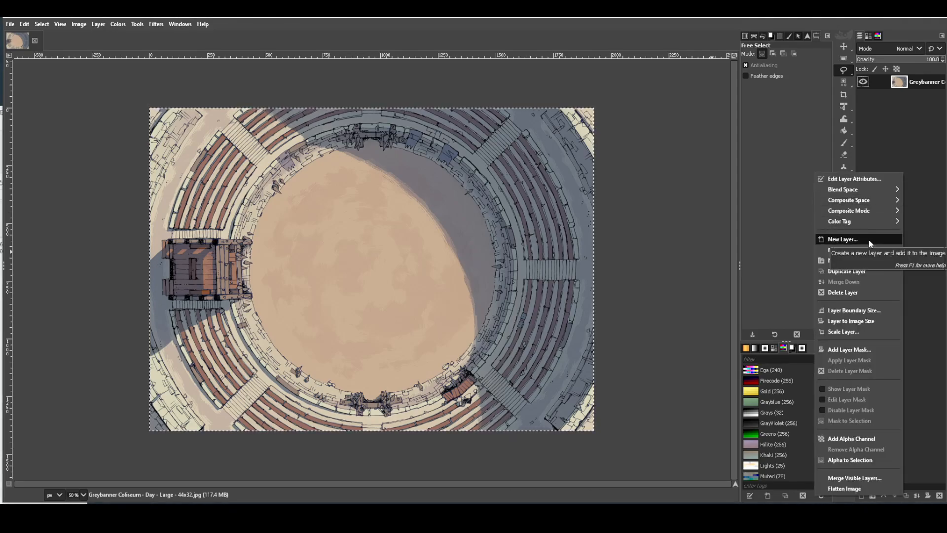
Create a new transparent layer above the coliseum image via New Layer….
left_click(841, 239)
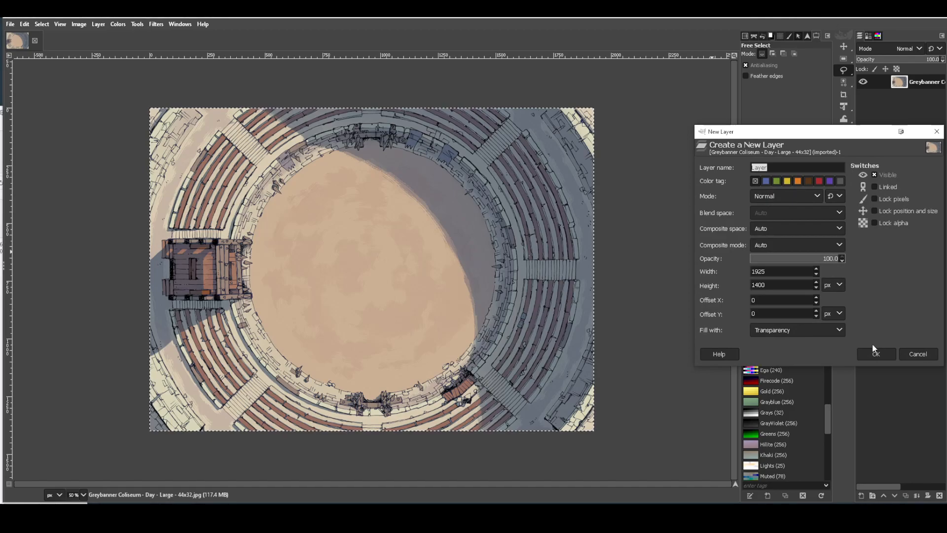
left_click(875, 355)
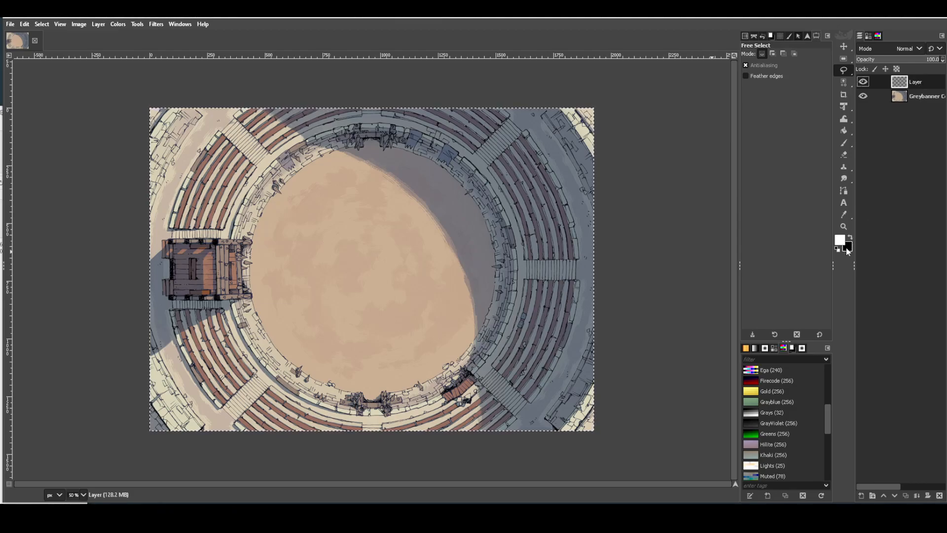
mouse_move(848, 249)
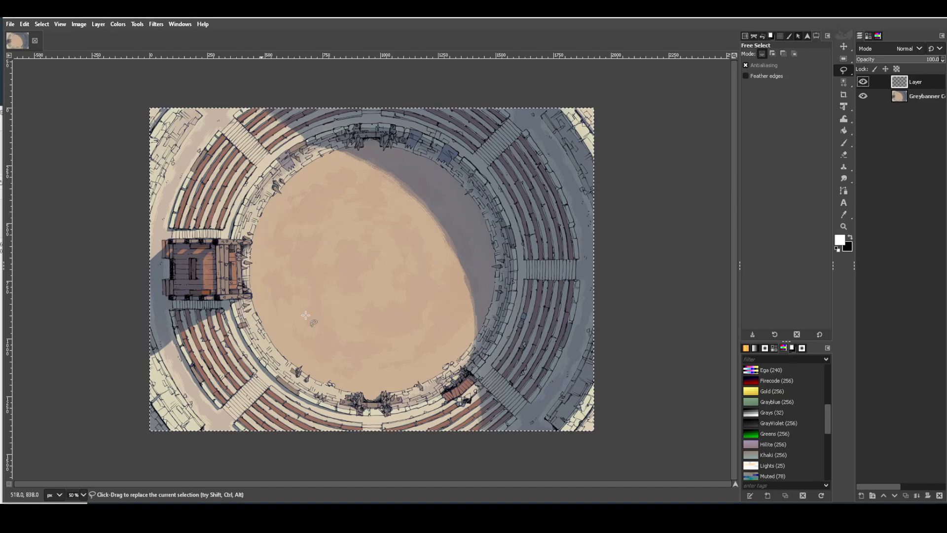
mouse_move(487, 281)
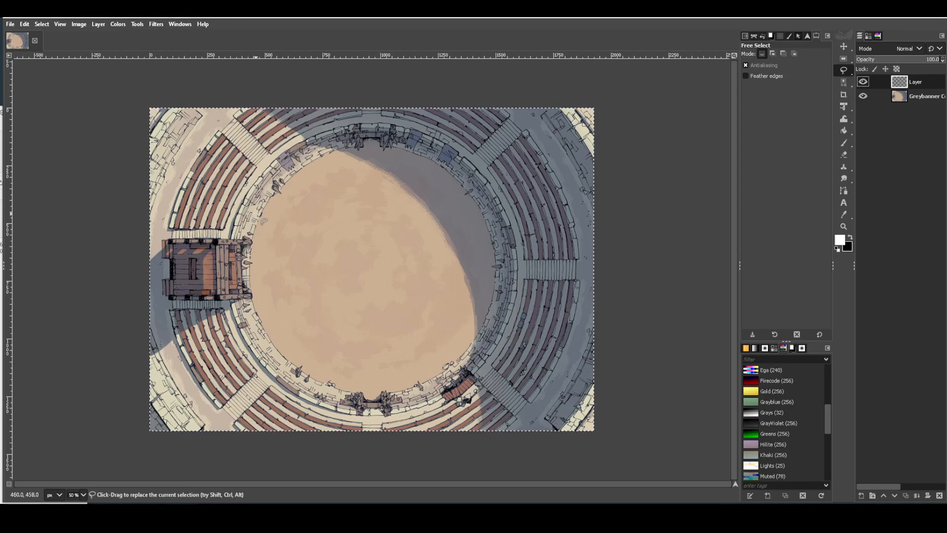
mouse_move(302, 233)
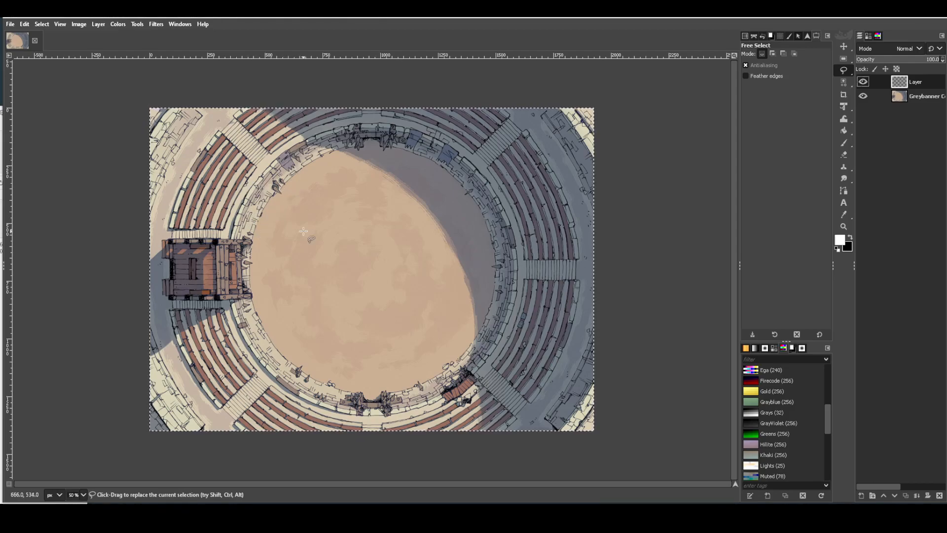
mouse_move(470, 283)
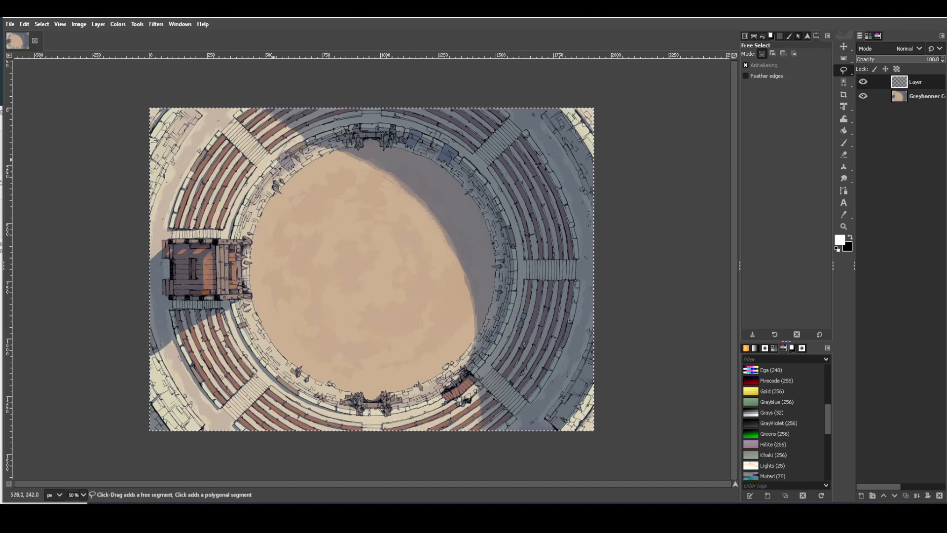
Trace a freehand selection outline around the sandy arena floor.
left_click_drag(272, 160, 227, 285)
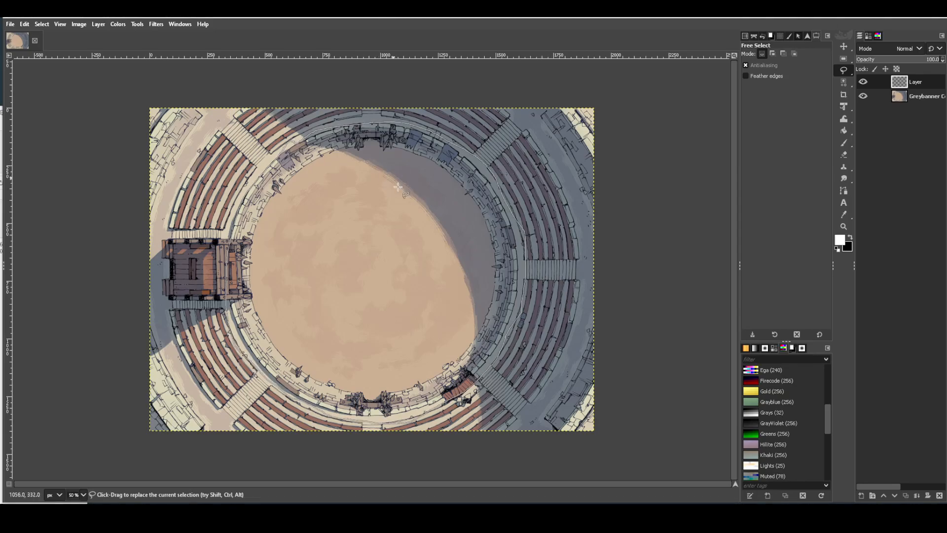
mouse_move(483, 170)
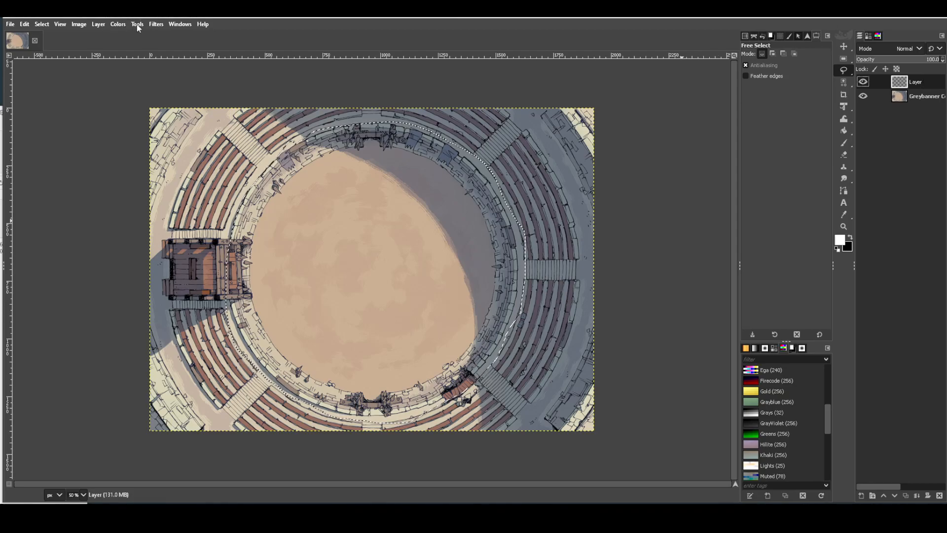
Launch the Mosaic filter from Filters > Distorts on the selected arena floor.
left_click(155, 23)
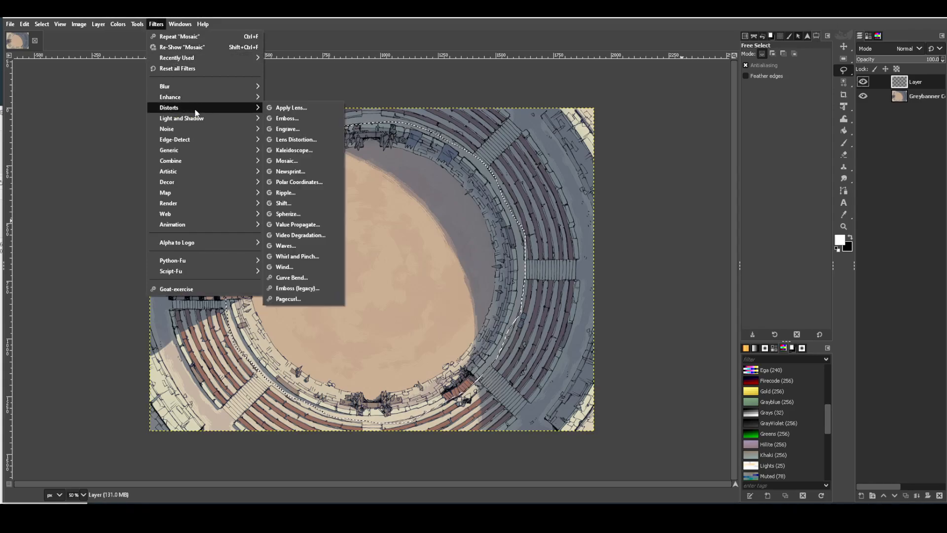
left_click(286, 161)
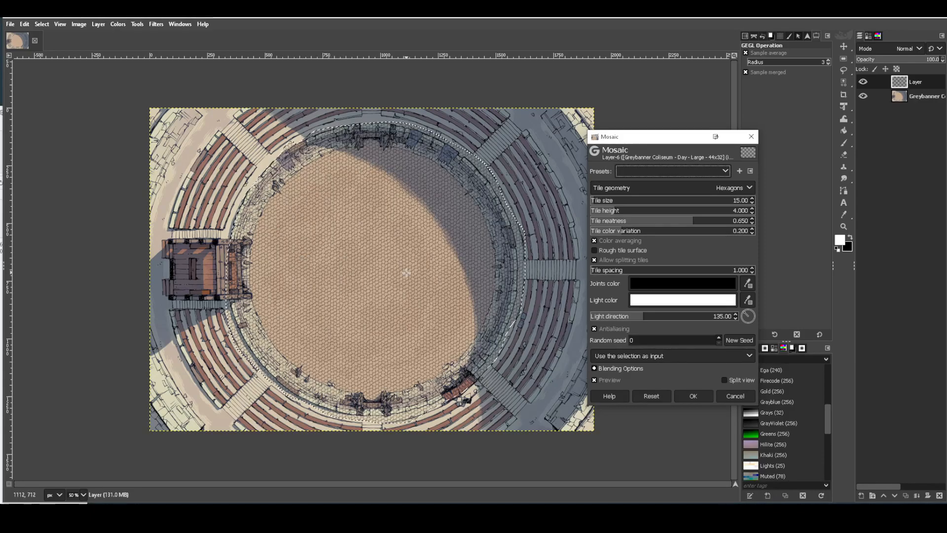
mouse_move(465, 282)
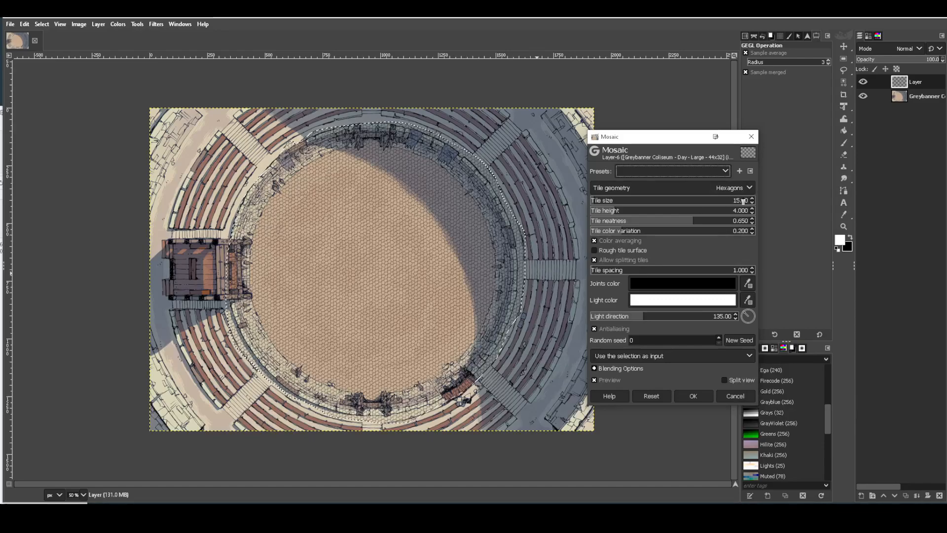
mouse_move(751, 193)
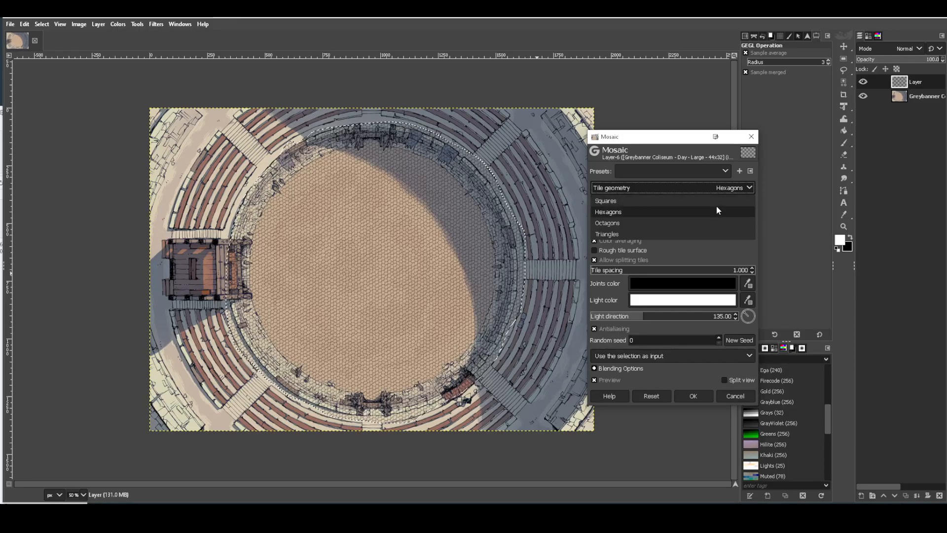
Keep Hexagons as the Mosaic tile geometry in the filter preview.
left_click(608, 211)
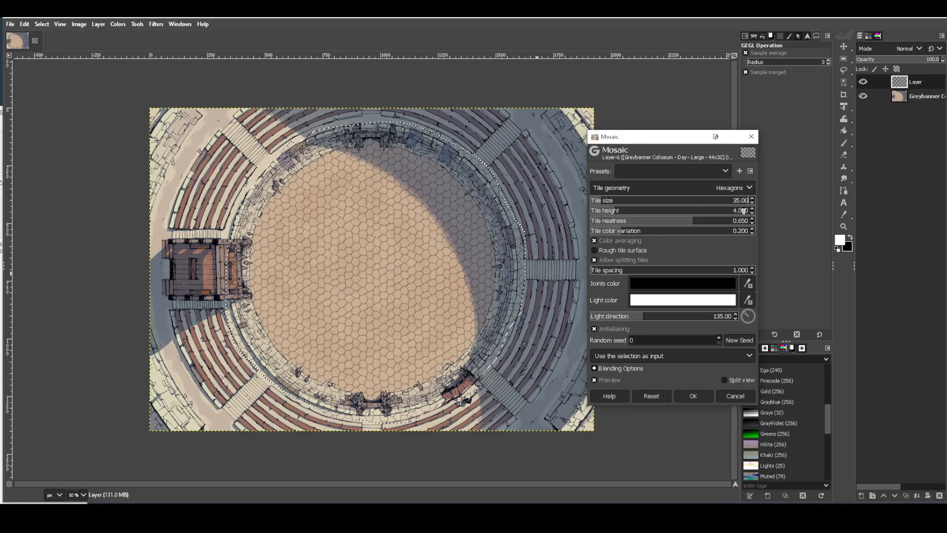
mouse_move(731, 187)
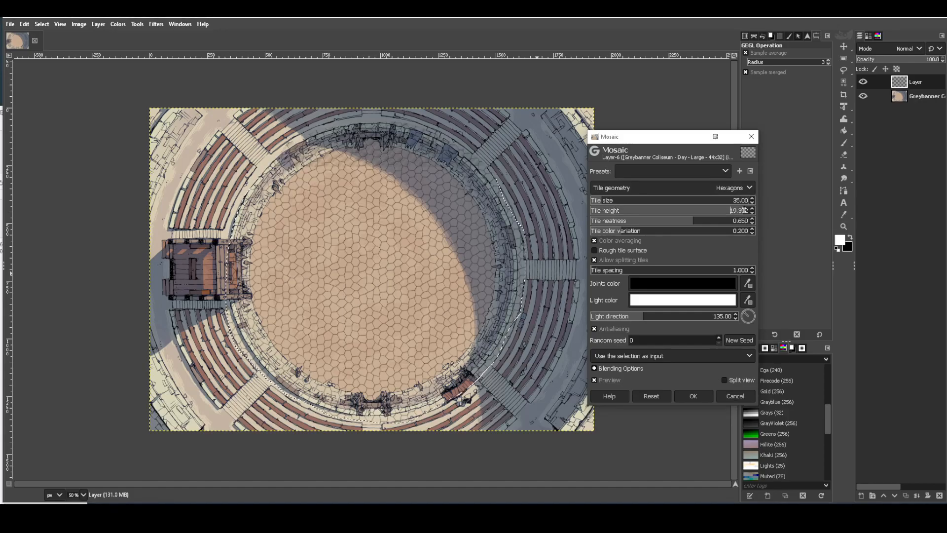
Set tile height 1, neatness 1 and colour variation 0, then apply the hexagon mosaic.
type("1.000")
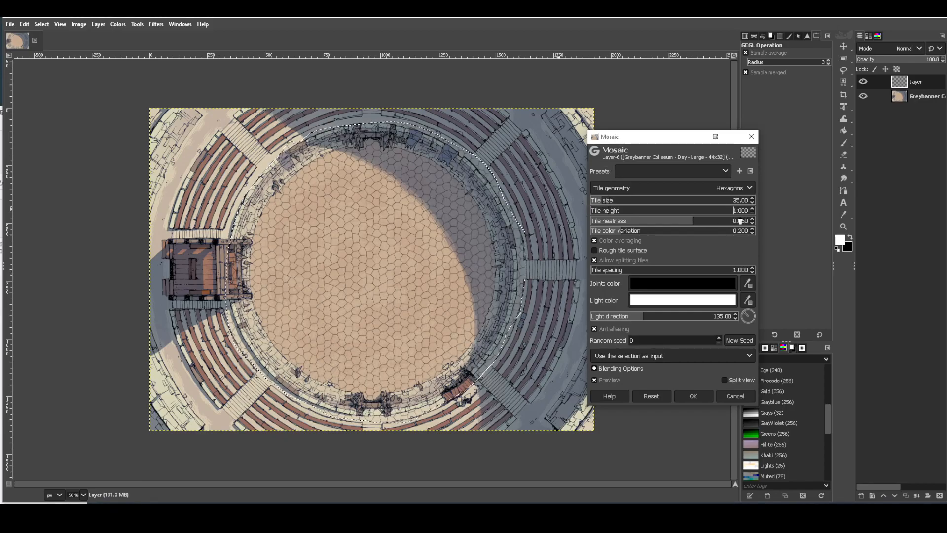
left_click_drag(664, 220, 712, 220)
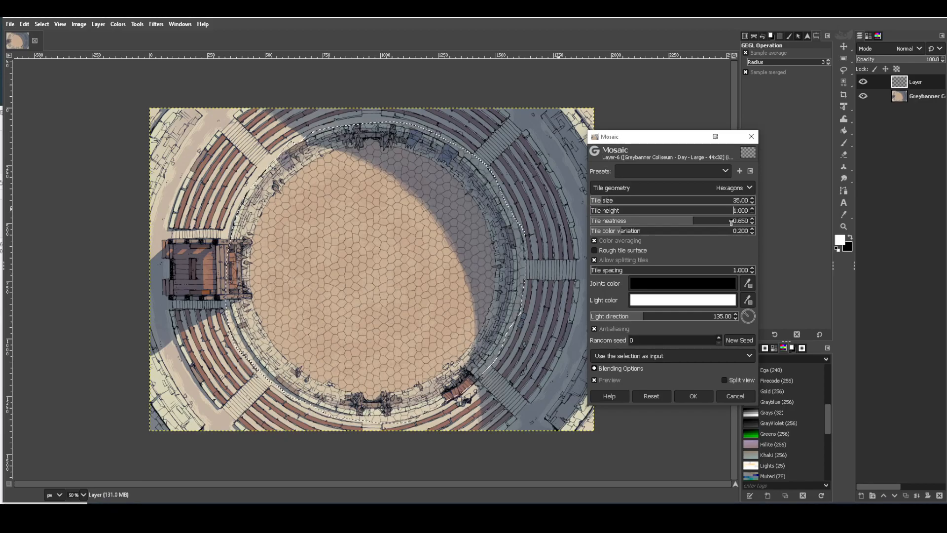
left_click_drag(731, 220, 752, 221)
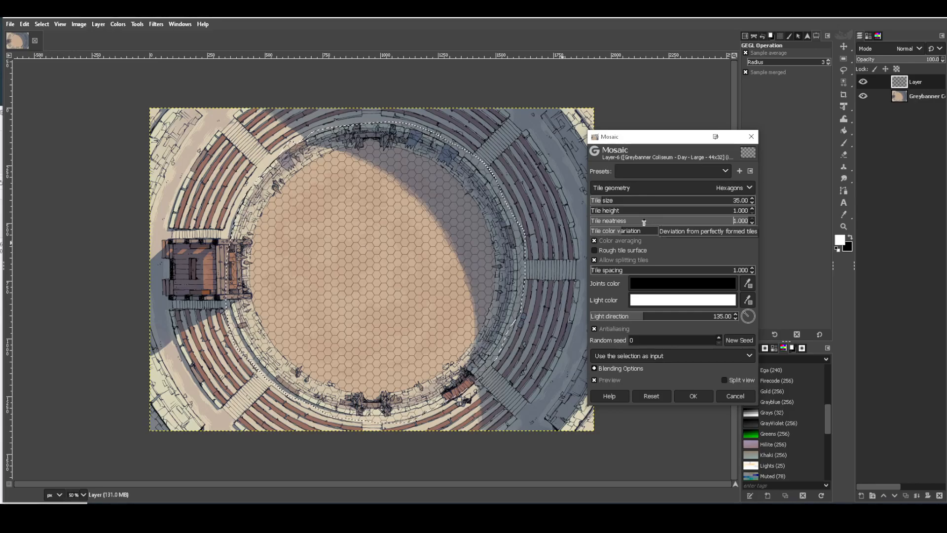
left_click_drag(664, 220, 634, 220)
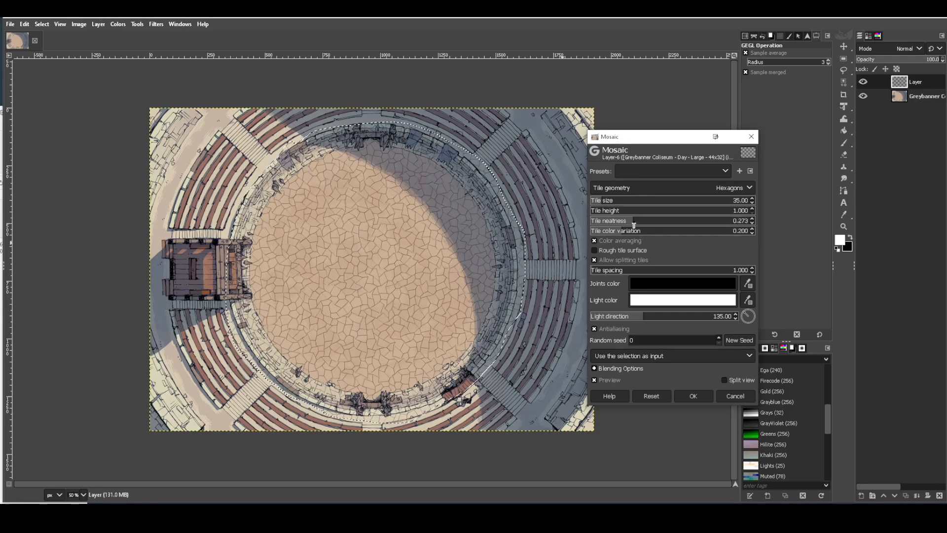
left_click_drag(634, 220, 671, 220)
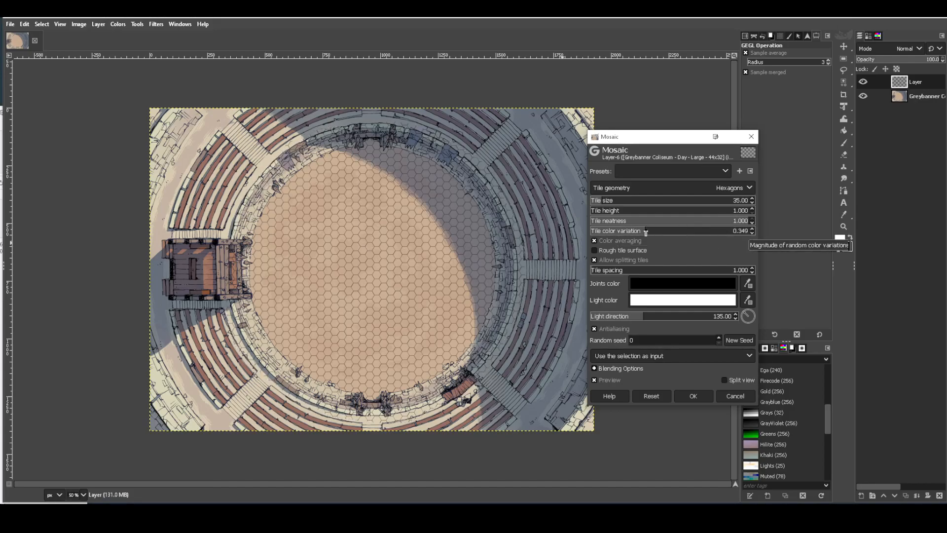
left_click_drag(647, 230, 743, 231)
type("0.000")
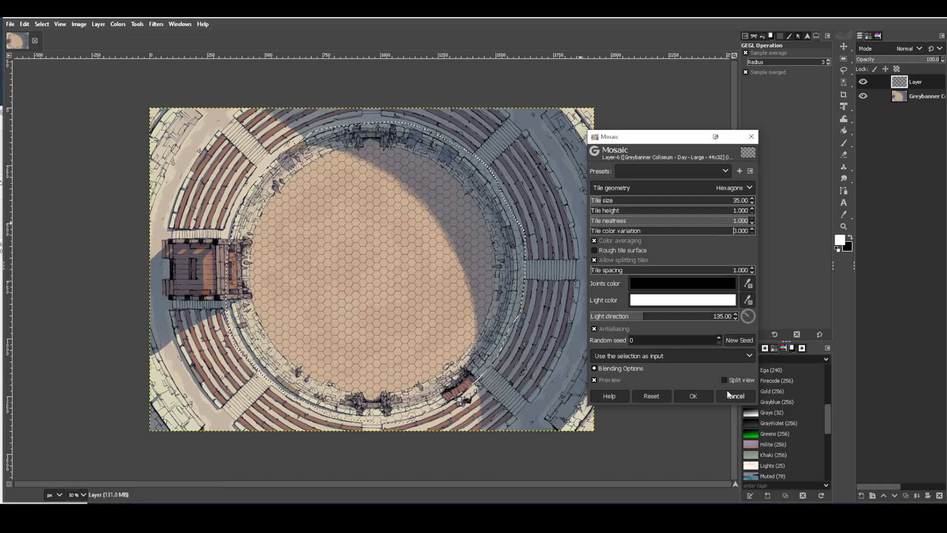
left_click(693, 396)
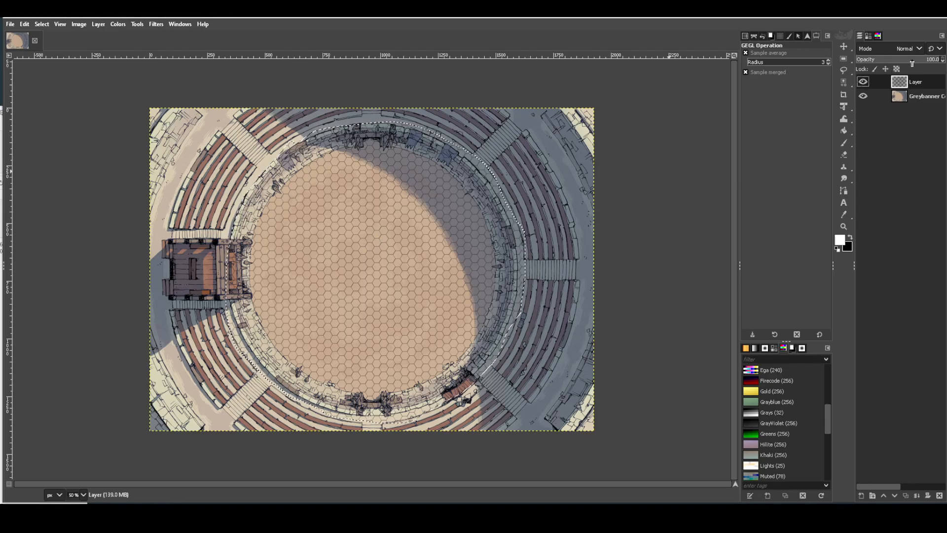
Fade the hex grid layer to about 48.9 opacity.
left_click_drag(931, 59, 906, 59)
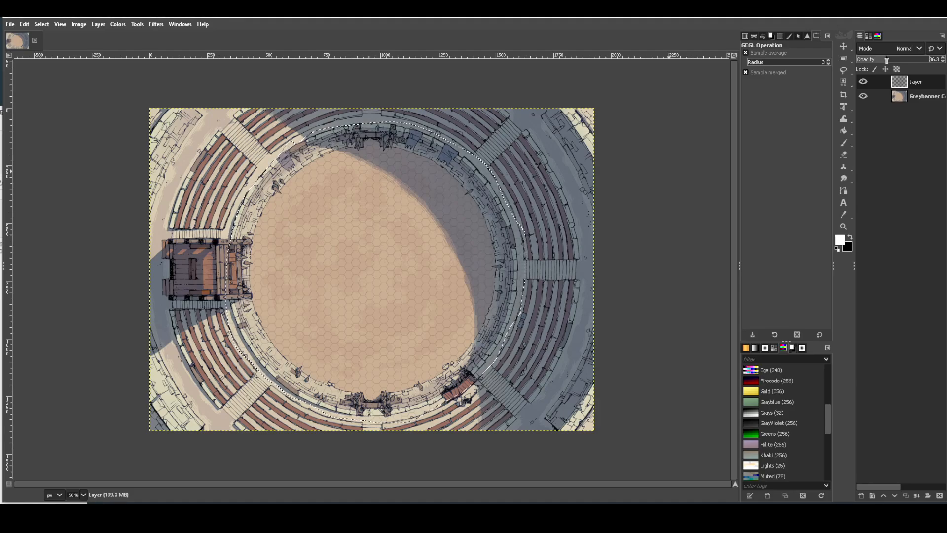
left_click_drag(905, 59, 887, 59)
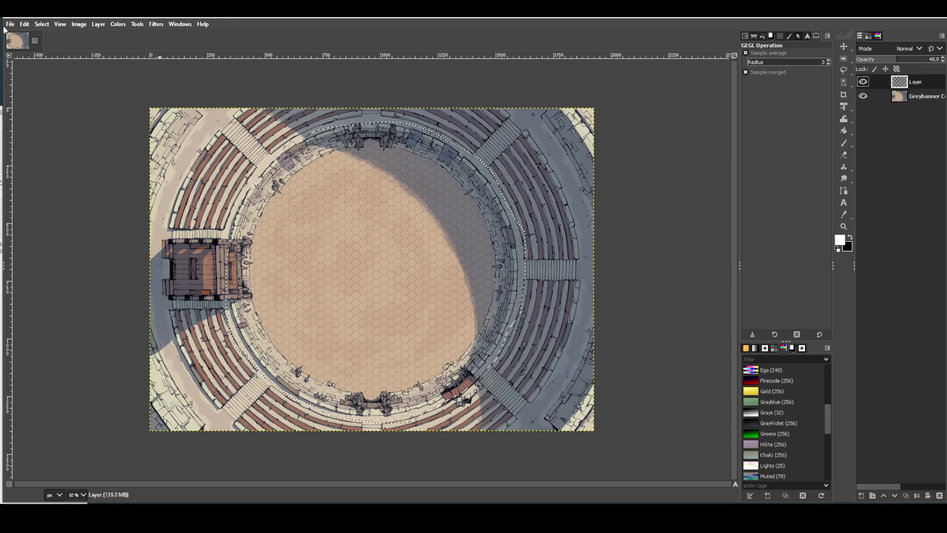
left_click(10, 24)
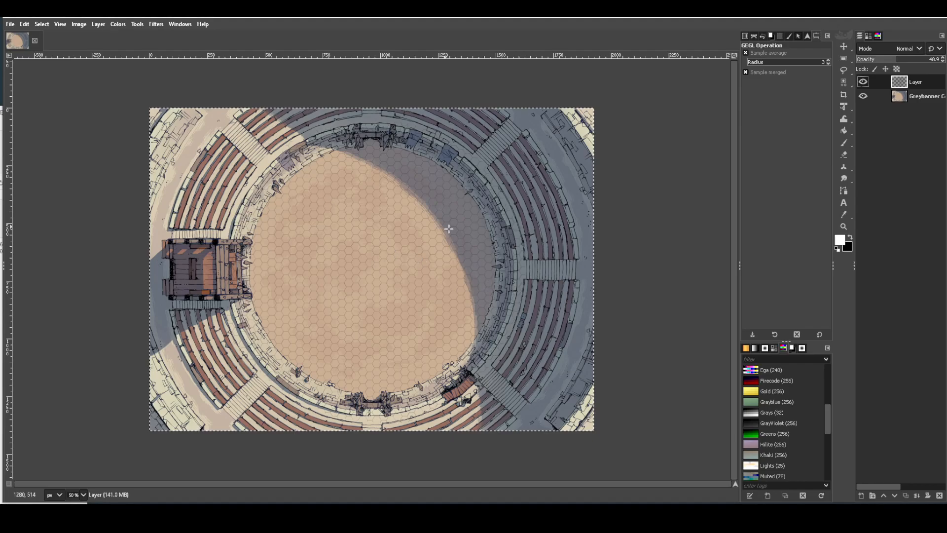
mouse_move(682, 189)
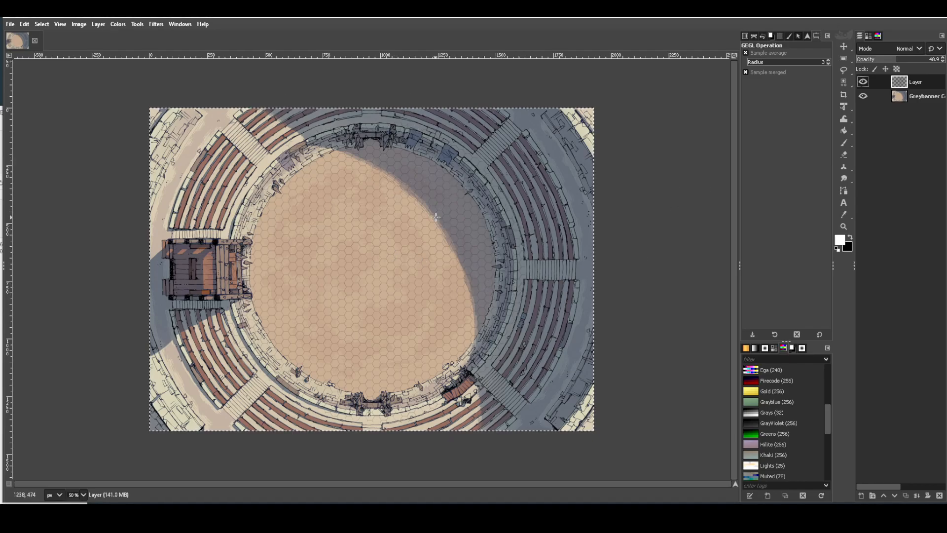
mouse_move(563, 150)
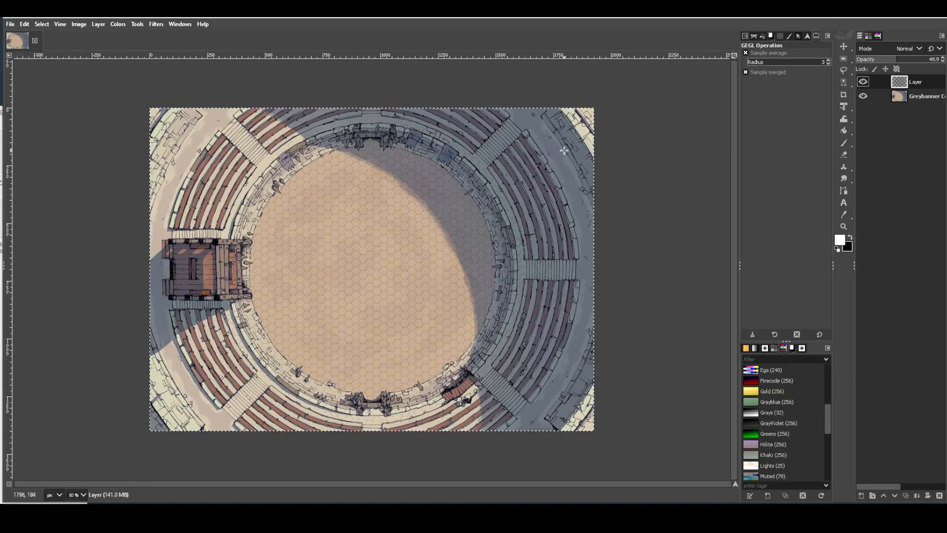